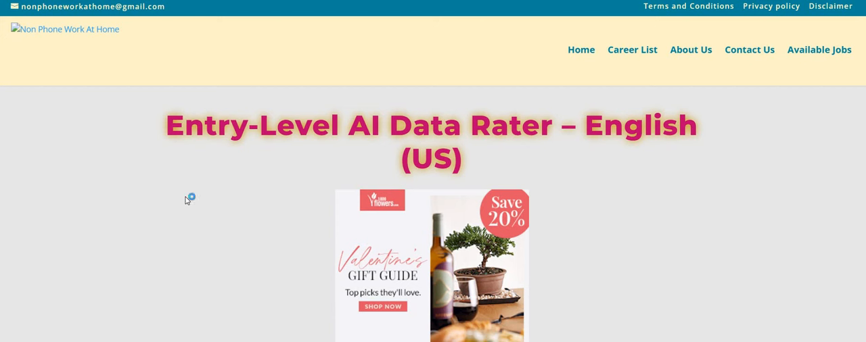
{"action": "mouse_move", "coordinate": [187, 201]}
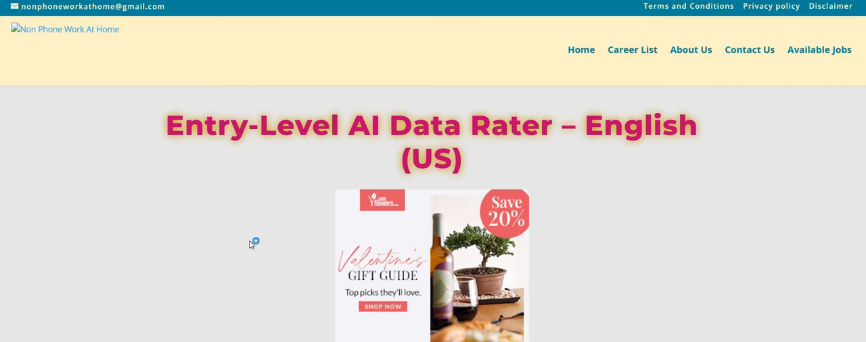
{"action": "mouse_move", "coordinate": [250, 244]}
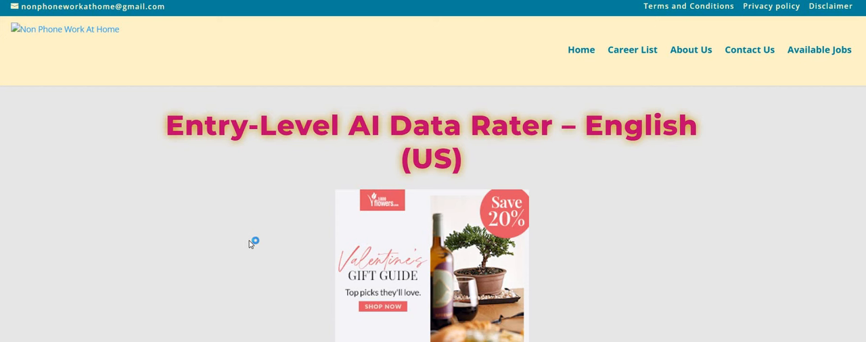
{"action": "mouse_move", "coordinate": [249, 243]}
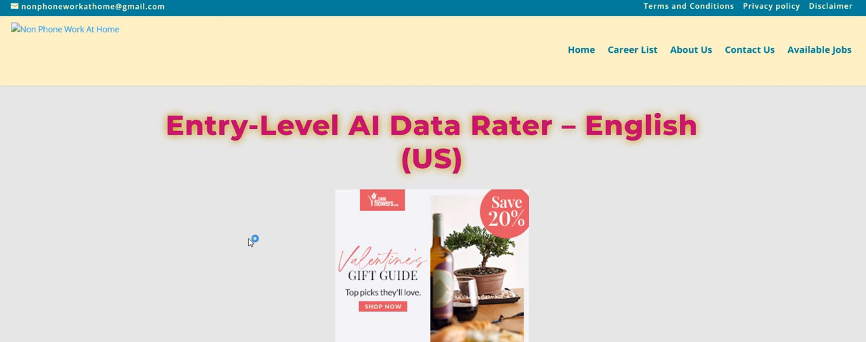
{"action": "mouse_move", "coordinate": [249, 242]}
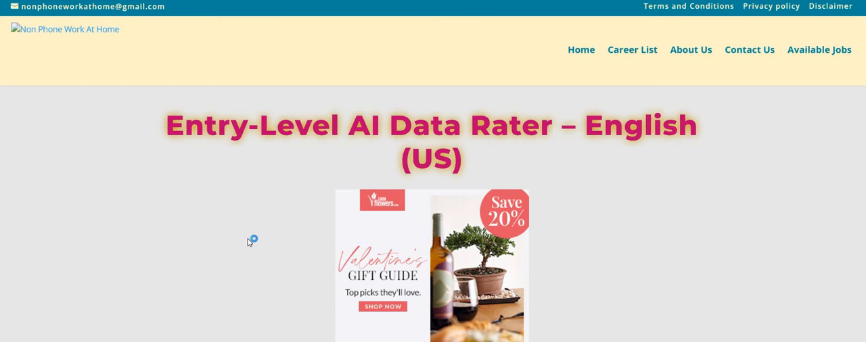
{"action": "mouse_move", "coordinate": [249, 241]}
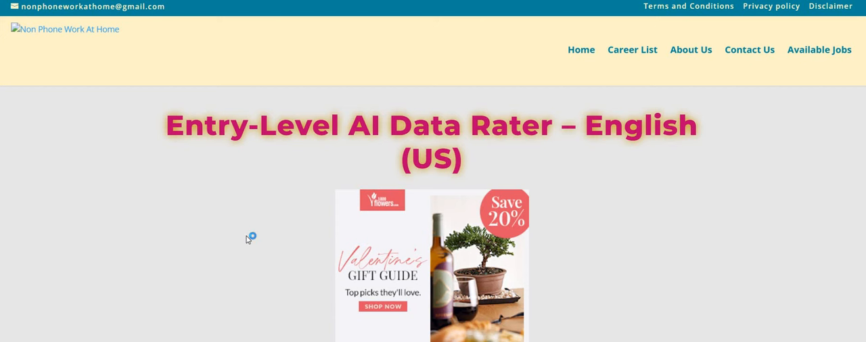
{"action": "mouse_move", "coordinate": [247, 238]}
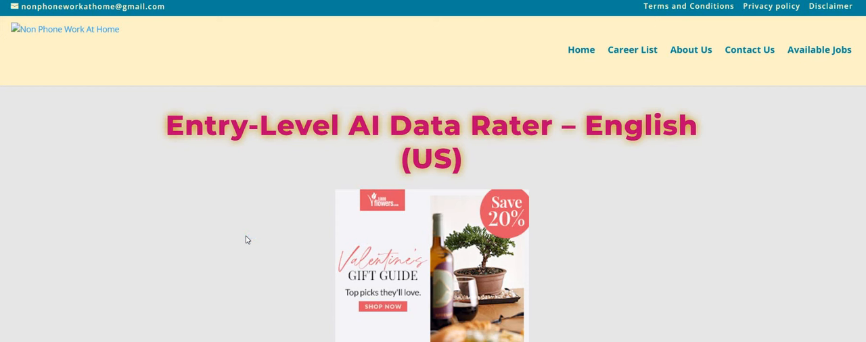
{"action": "mouse_move", "coordinate": [245, 237]}
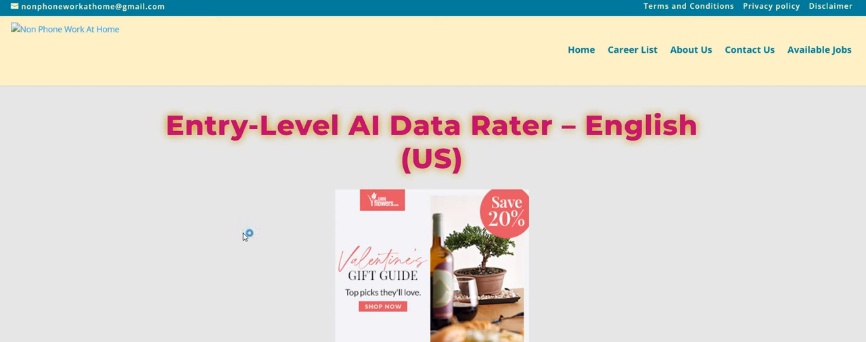
{"action": "mouse_move", "coordinate": [243, 235]}
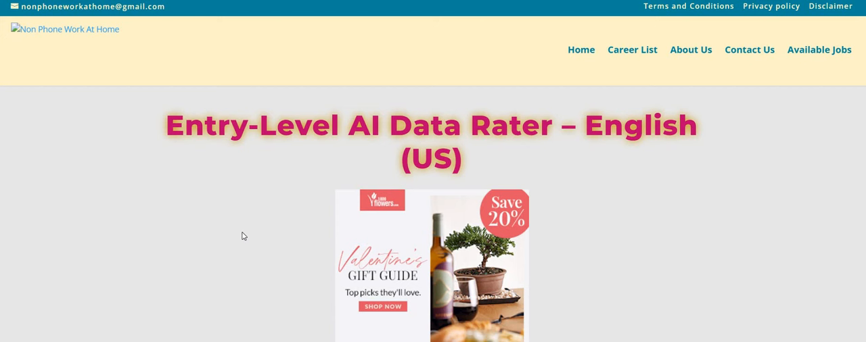
{"action": "mouse_move", "coordinate": [755, 208]}
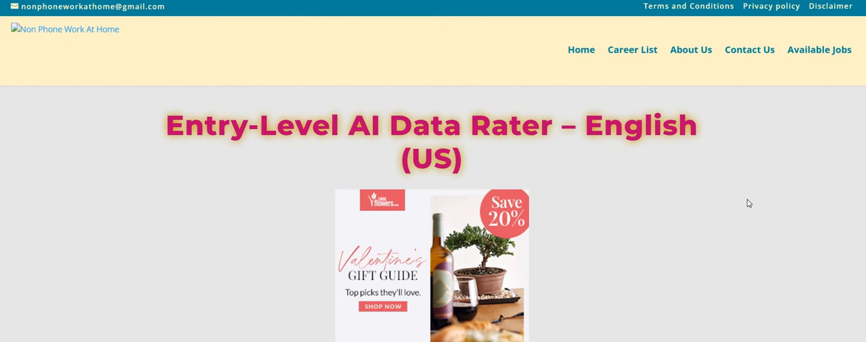
{"action": "scroll", "scroll_direction": "down", "scroll_amount": 3}
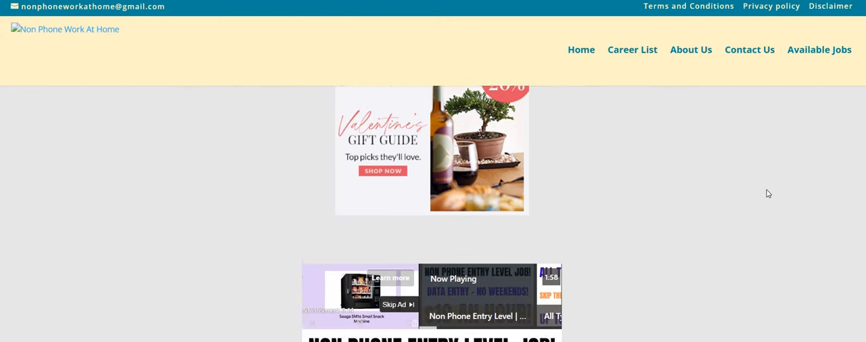
{"action": "scroll", "scroll_direction": "down", "scroll_amount": 3}
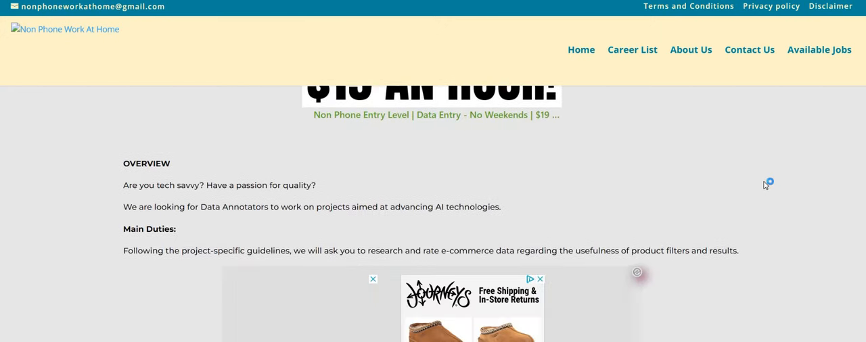
{"action": "scroll", "scroll_direction": "down", "scroll_amount": 3}
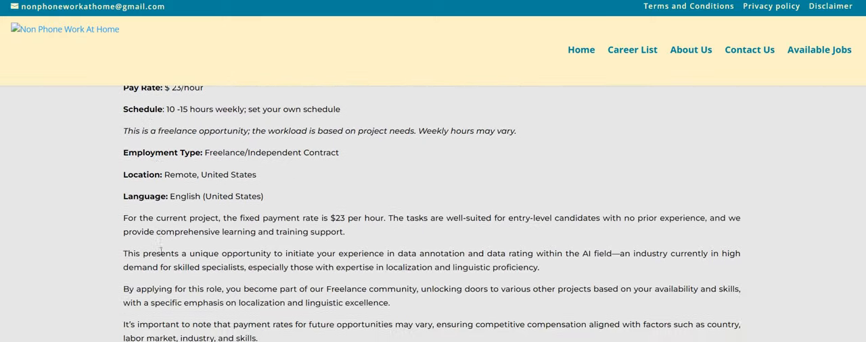
{"action": "scroll", "scroll_direction": "down", "scroll_amount": 3}
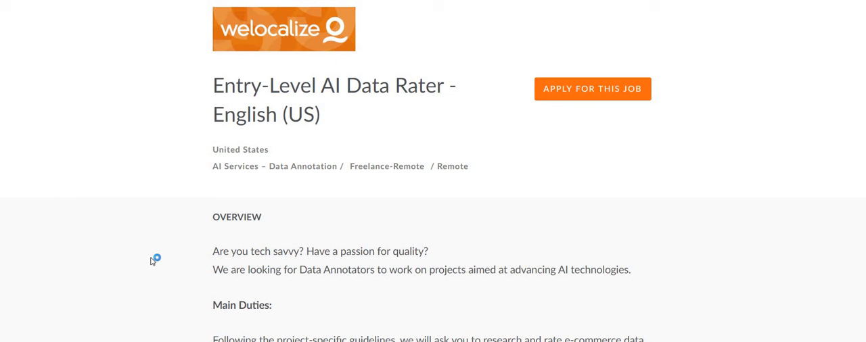
{"action": "mouse_move", "coordinate": [151, 261]}
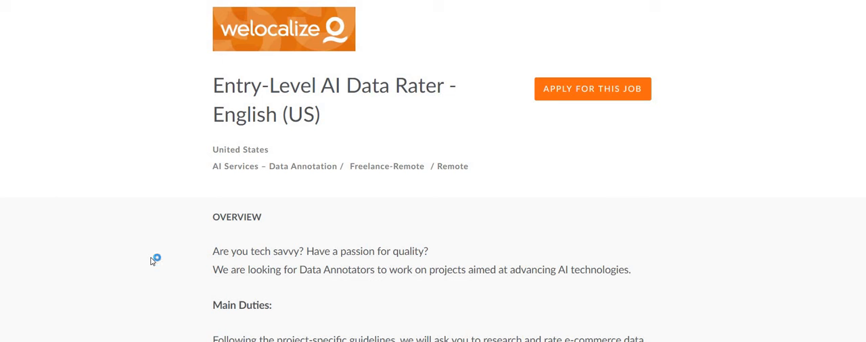
{"action": "mouse_move", "coordinate": [151, 261]}
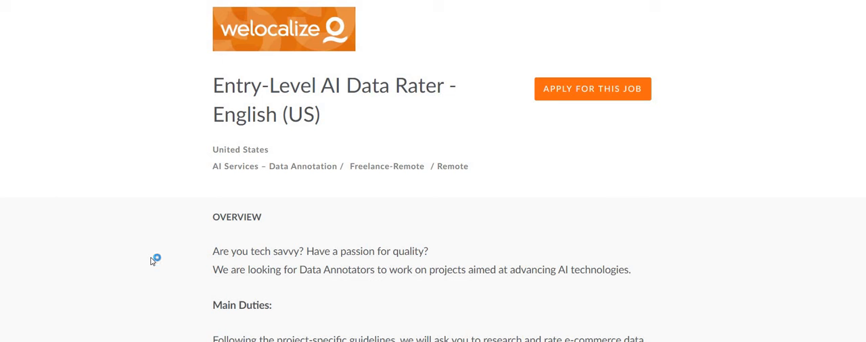
{"action": "mouse_move", "coordinate": [151, 262]}
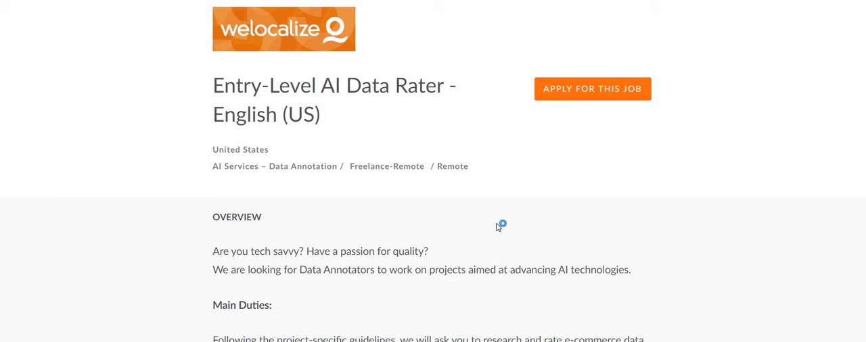
{"action": "mouse_move", "coordinate": [695, 230]}
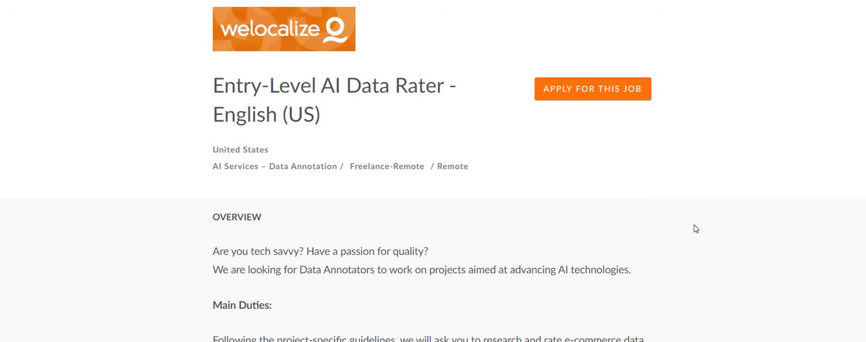
{"action": "mouse_move", "coordinate": [752, 206]}
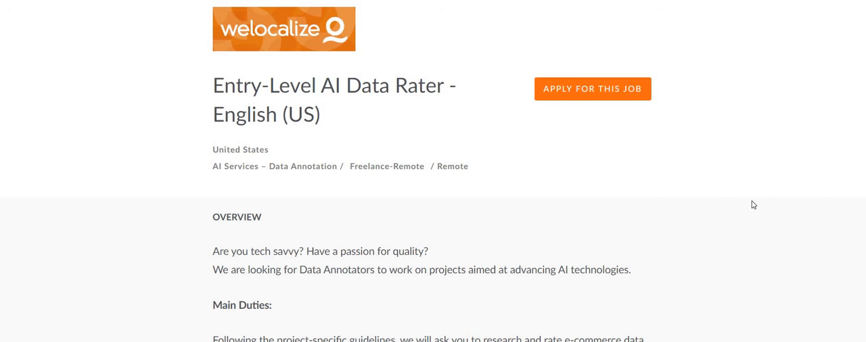
{"action": "scroll", "scroll_direction": "down", "scroll_amount": 3}
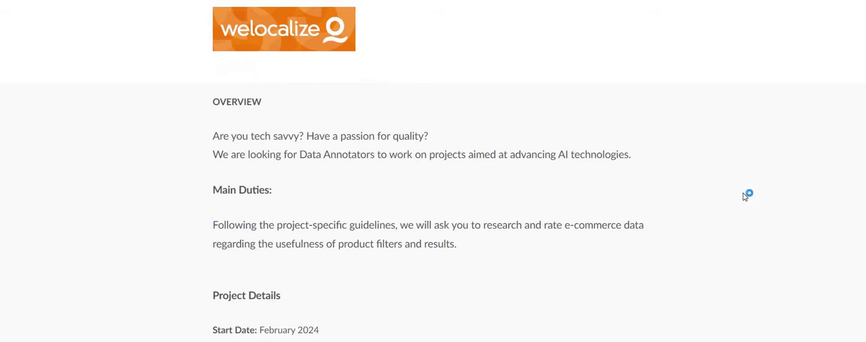
{"action": "scroll", "scroll_direction": "down", "scroll_amount": 3}
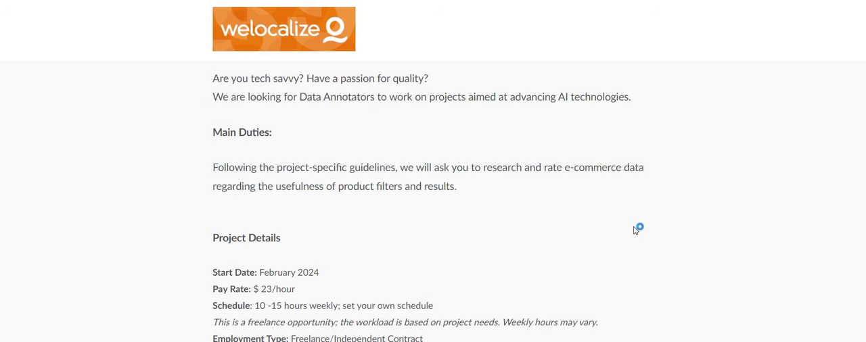
{"action": "scroll", "scroll_direction": "down", "scroll_amount": 3}
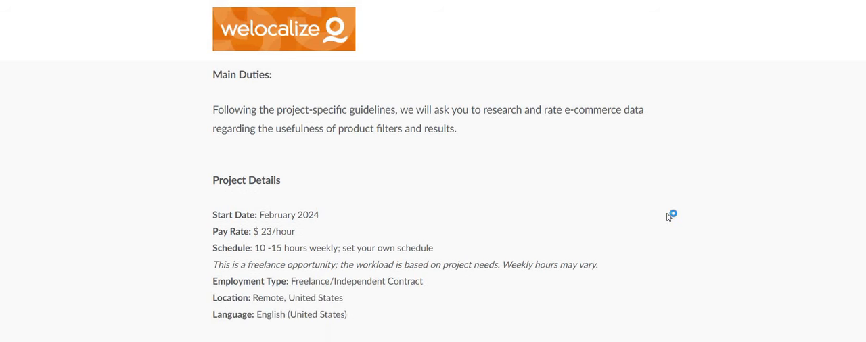
{"action": "scroll", "scroll_direction": "down", "scroll_amount": 3}
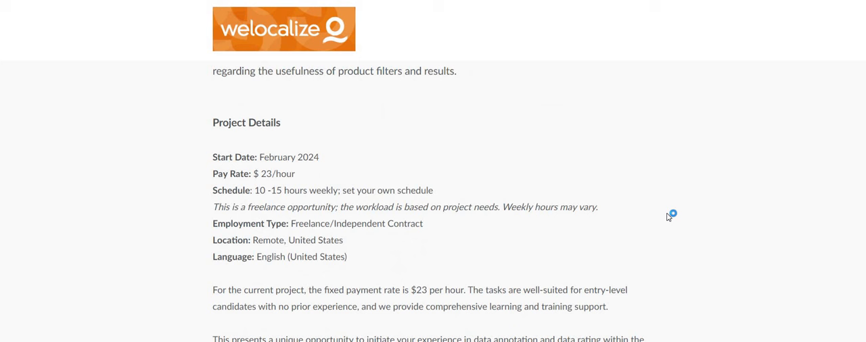
{"action": "mouse_move", "coordinate": [669, 217]}
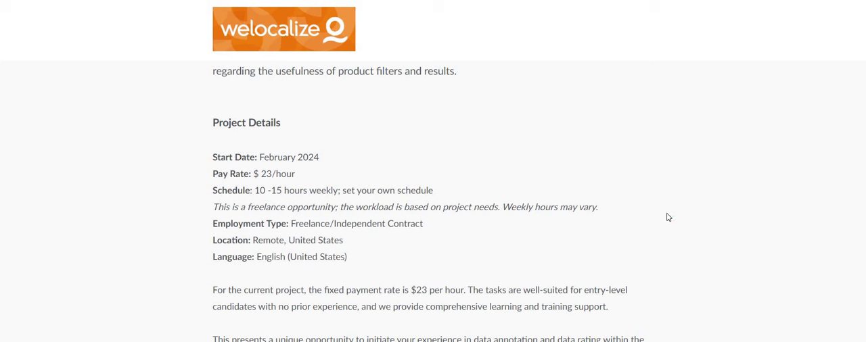
{"action": "mouse_move", "coordinate": [727, 187]}
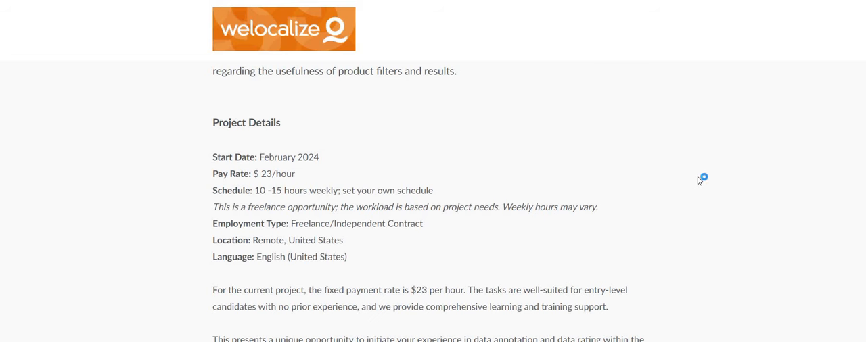
{"action": "scroll", "scroll_direction": "down", "scroll_amount": 3}
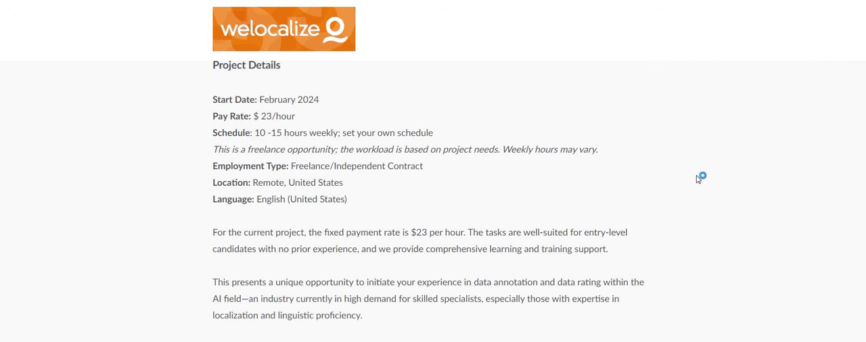
{"action": "mouse_move", "coordinate": [698, 178]}
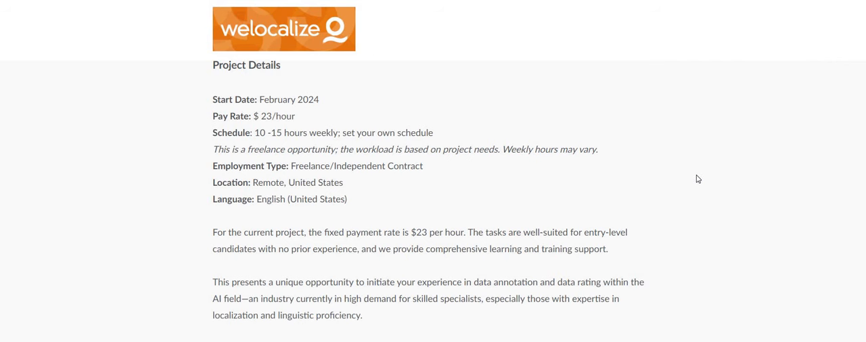
{"action": "scroll", "scroll_direction": "down", "scroll_amount": 3}
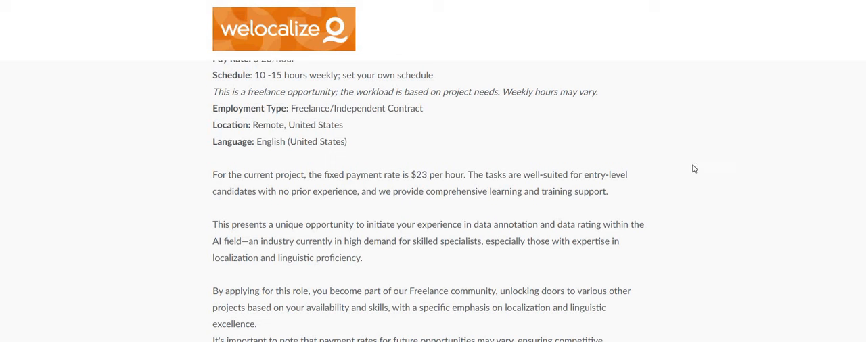
{"action": "scroll", "scroll_direction": "down", "scroll_amount": 3}
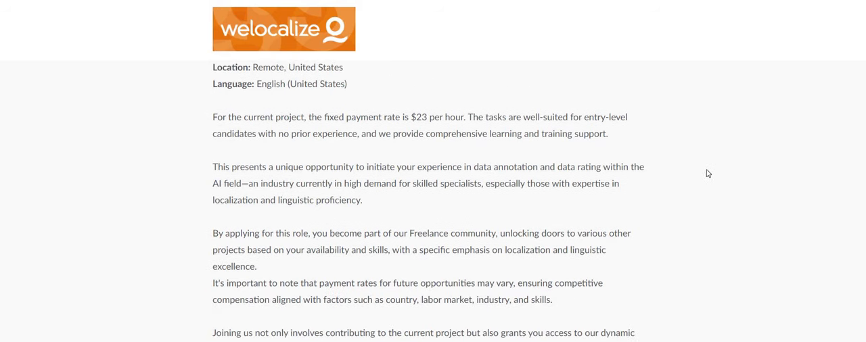
{"action": "scroll", "scroll_direction": "down", "scroll_amount": 3}
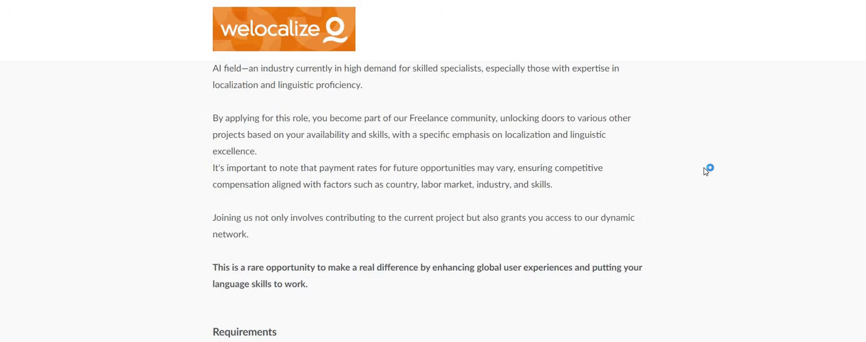
{"action": "scroll", "scroll_direction": "down", "scroll_amount": 3}
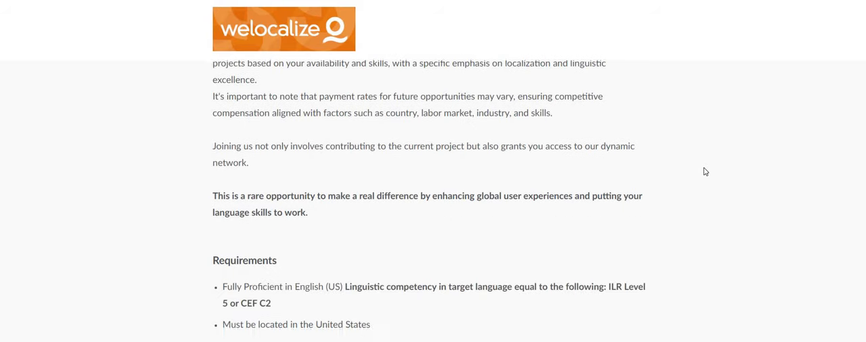
{"action": "scroll", "scroll_direction": "down", "scroll_amount": 3}
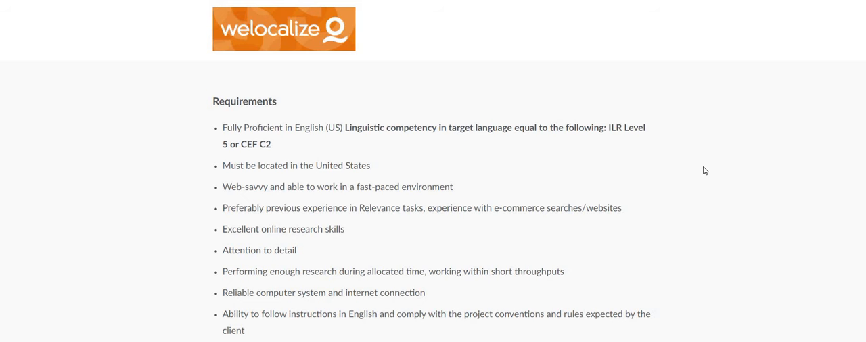
{"action": "scroll", "scroll_direction": "down", "scroll_amount": 3}
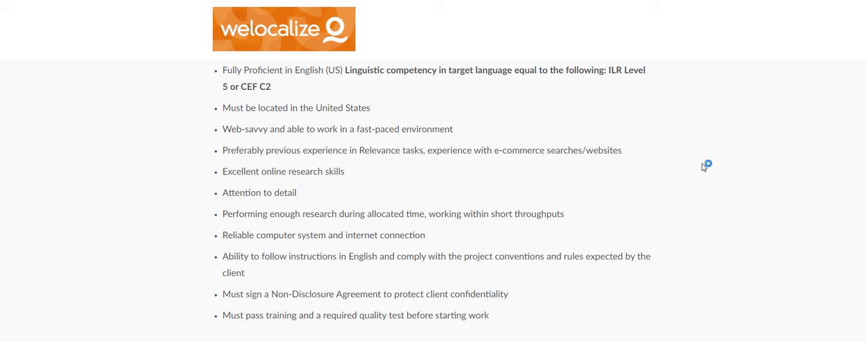
{"action": "mouse_move", "coordinate": [704, 168]}
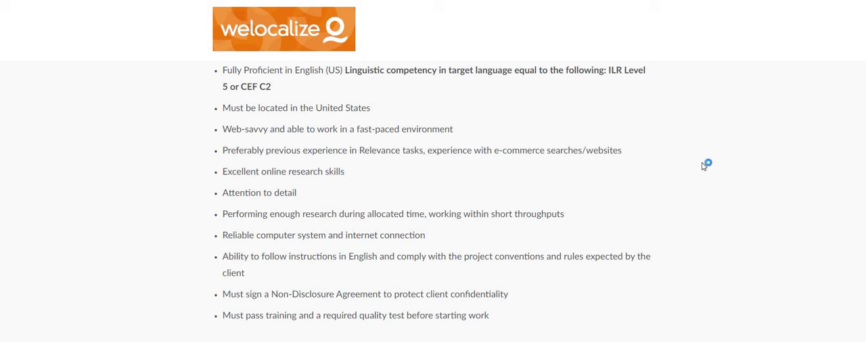
{"action": "mouse_move", "coordinate": [704, 165]}
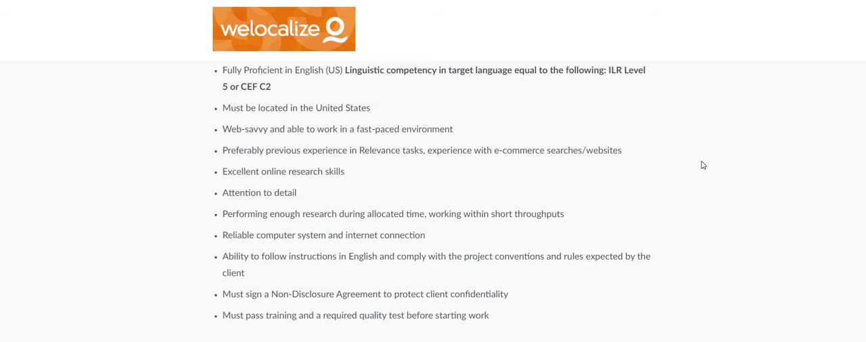
{"action": "scroll", "scroll_direction": "down", "scroll_amount": 3}
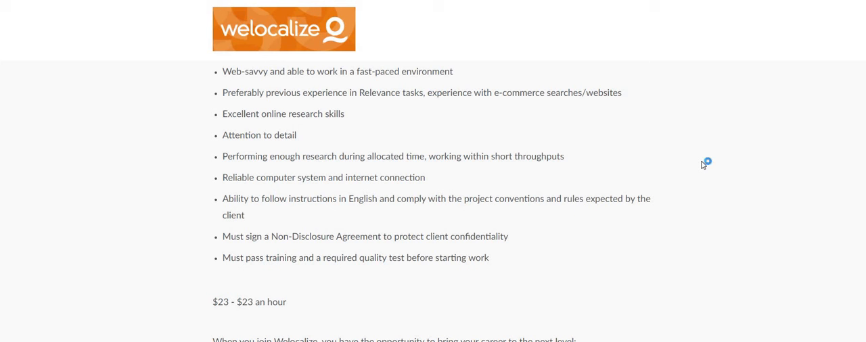
{"action": "mouse_move", "coordinate": [703, 165]}
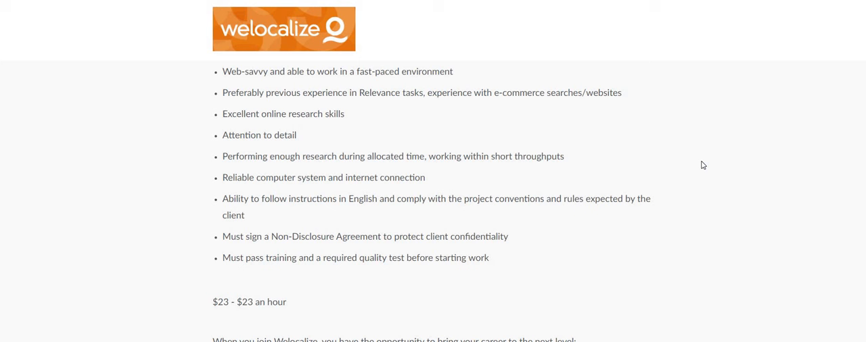
{"action": "mouse_move", "coordinate": [742, 216]}
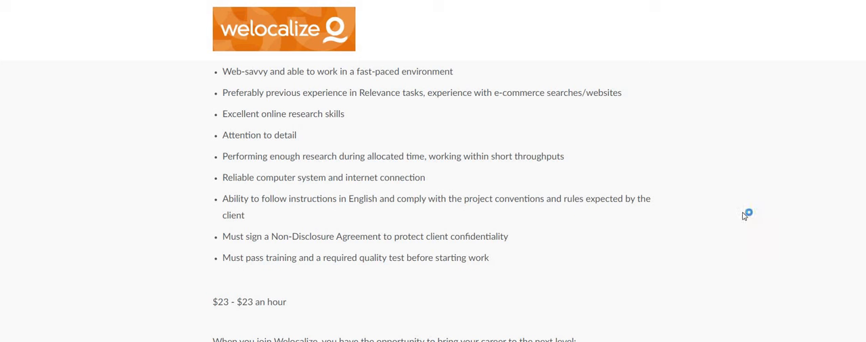
{"action": "mouse_move", "coordinate": [740, 208]}
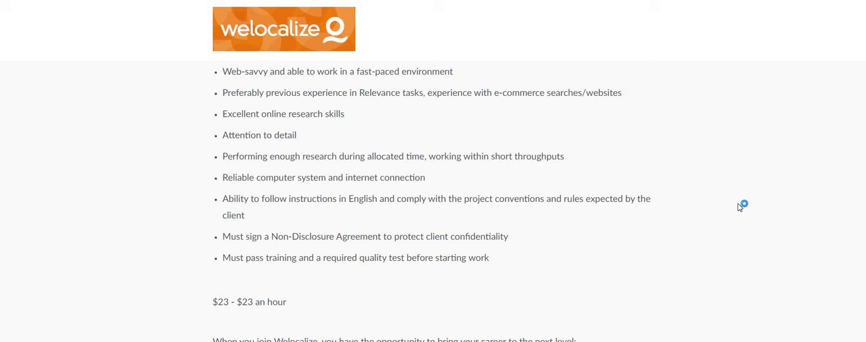
{"action": "mouse_move", "coordinate": [753, 219]}
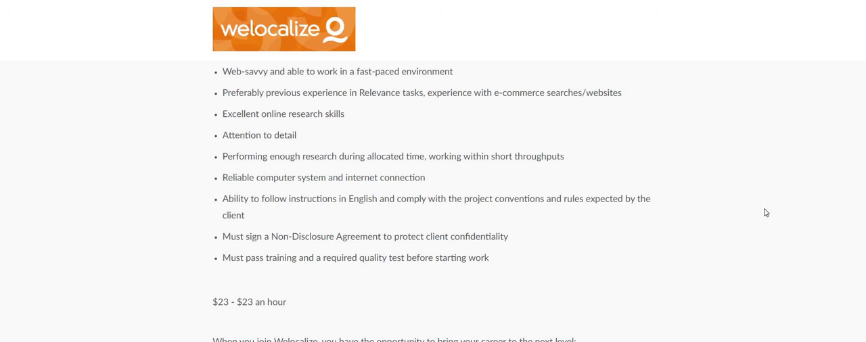
{"action": "scroll", "scroll_direction": "down", "scroll_amount": 3}
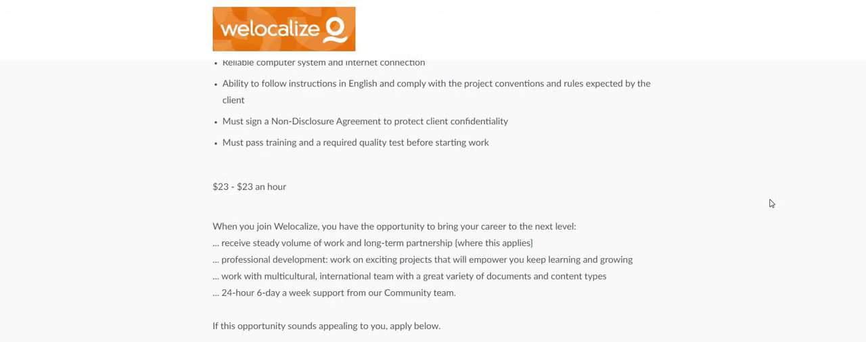
{"action": "scroll", "scroll_direction": "up", "scroll_amount": 3}
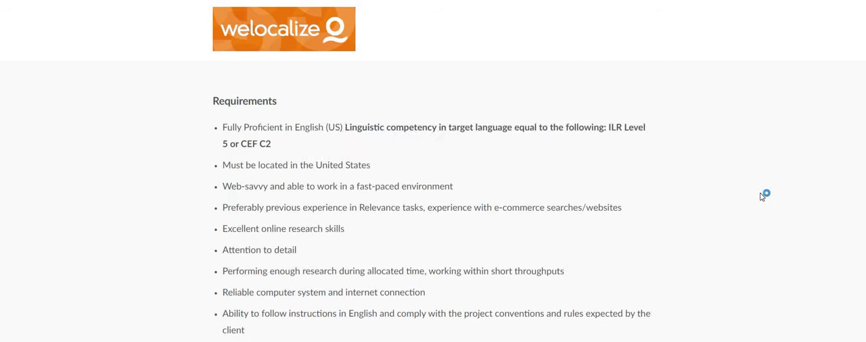
{"action": "scroll", "scroll_direction": "up", "scroll_amount": 3}
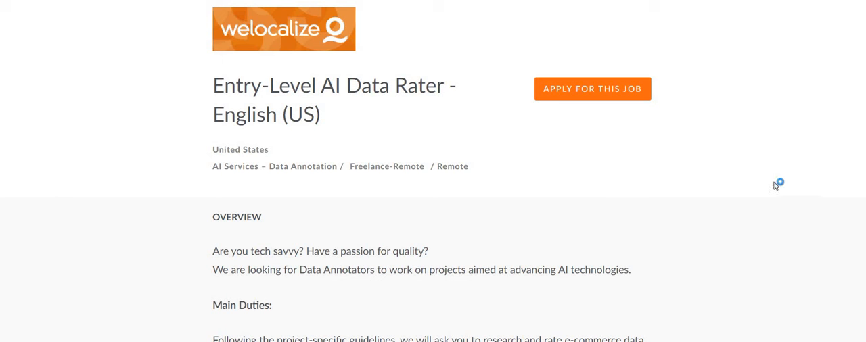
{"action": "mouse_move", "coordinate": [776, 187]}
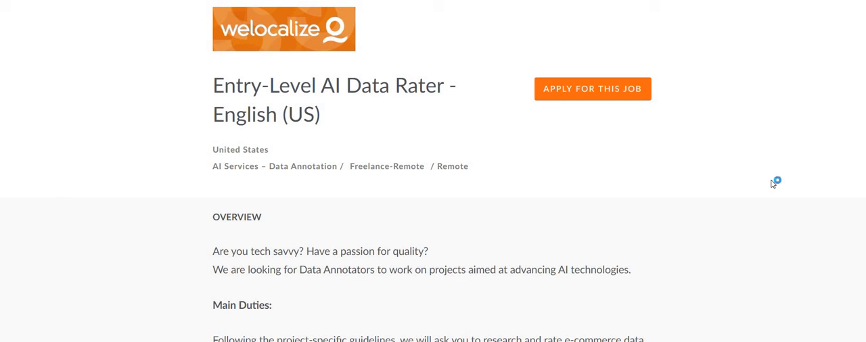
{"action": "mouse_move", "coordinate": [773, 184]}
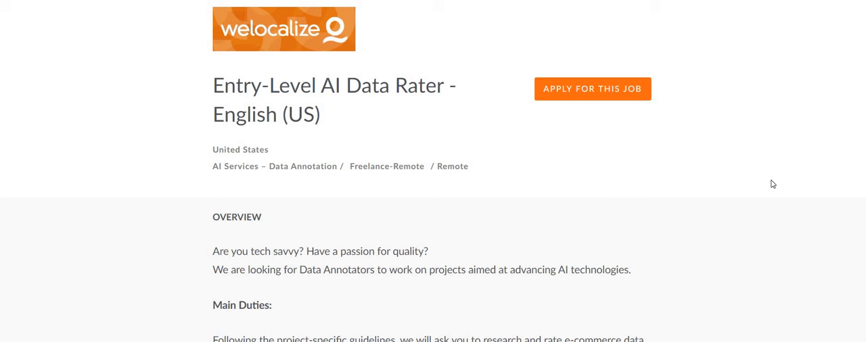
{"action": "mouse_move", "coordinate": [752, 186]}
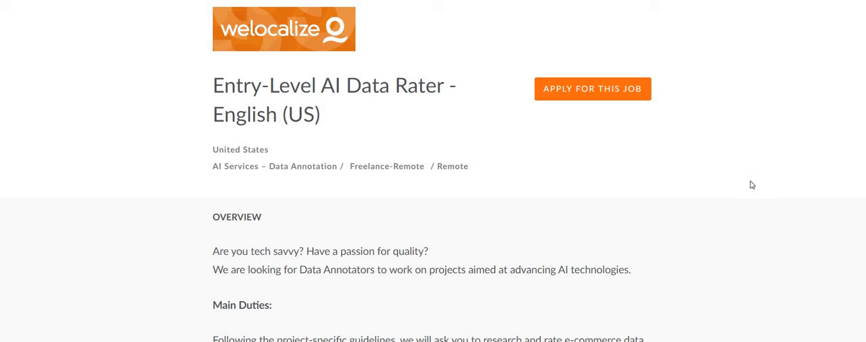
{"action": "mouse_move", "coordinate": [138, 179]}
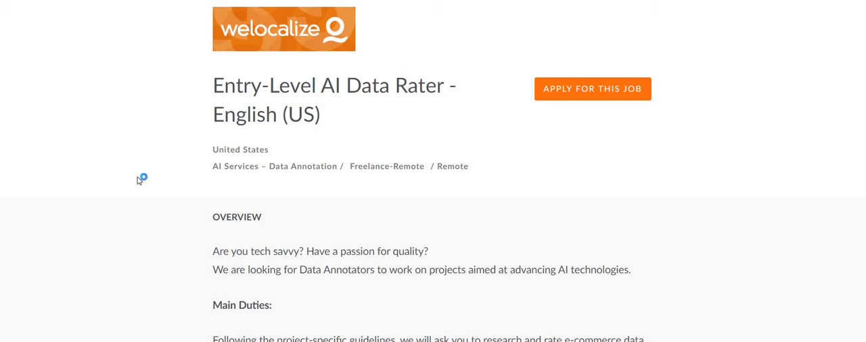
{"action": "mouse_move", "coordinate": [138, 182]}
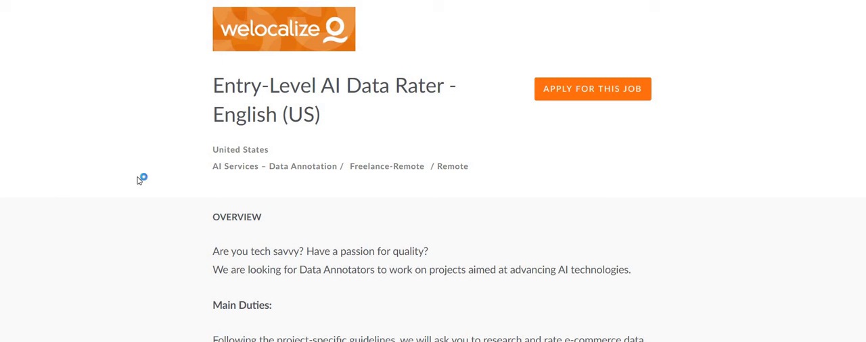
{"action": "mouse_move", "coordinate": [139, 181]}
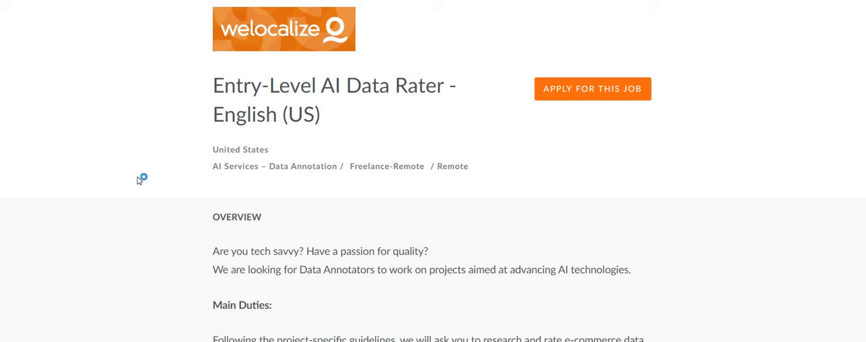
{"action": "mouse_move", "coordinate": [138, 182]}
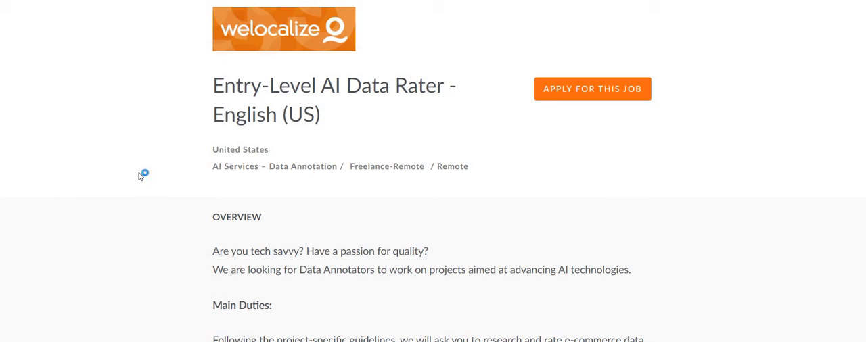
{"action": "mouse_move", "coordinate": [140, 176]}
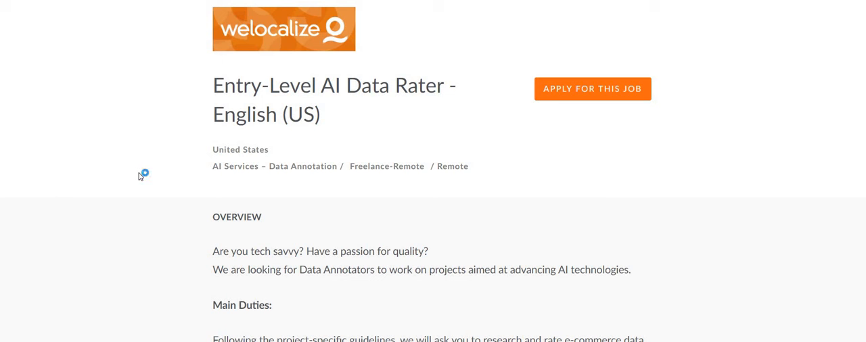
{"action": "mouse_move", "coordinate": [141, 176]}
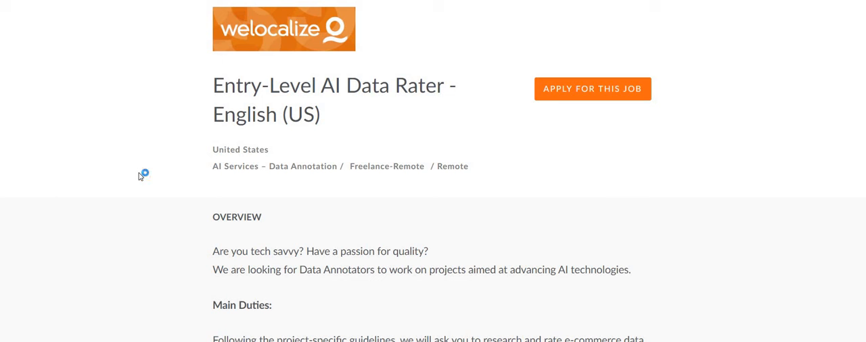
{"action": "mouse_move", "coordinate": [141, 176]}
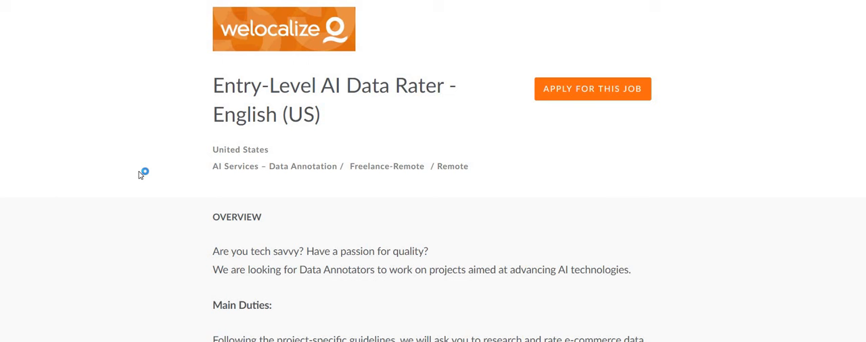
{"action": "mouse_move", "coordinate": [162, 303]}
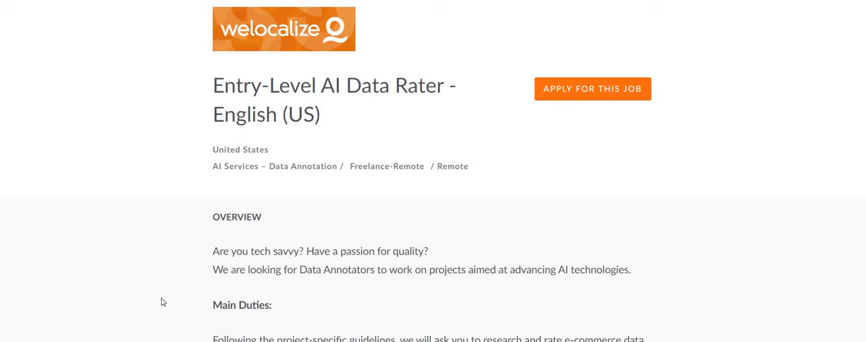